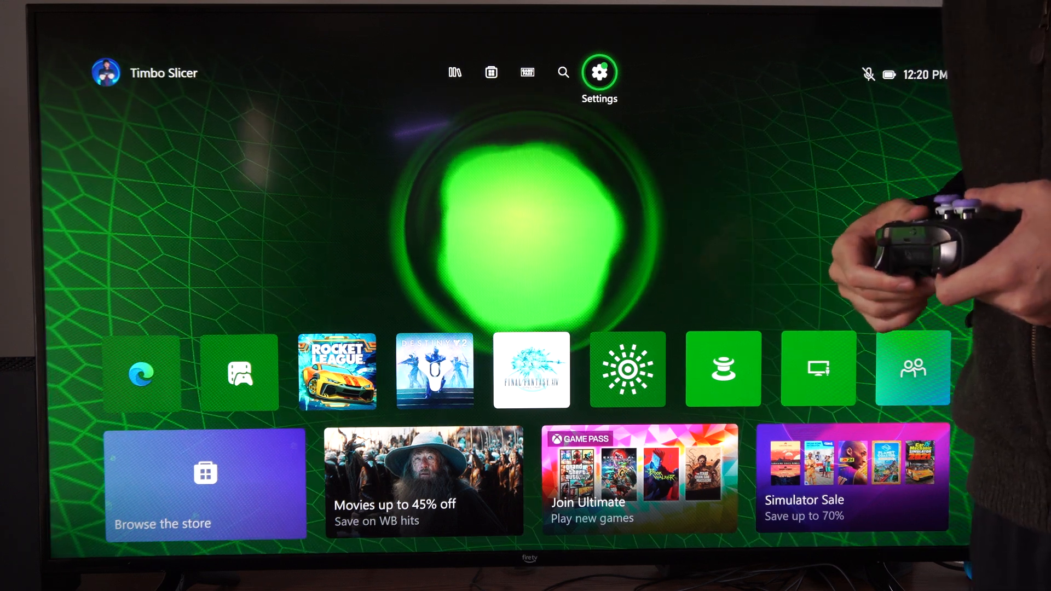
Go to Settings and open the account's Subscriptions page showing the canceled Game Pass plans.
click(598, 73)
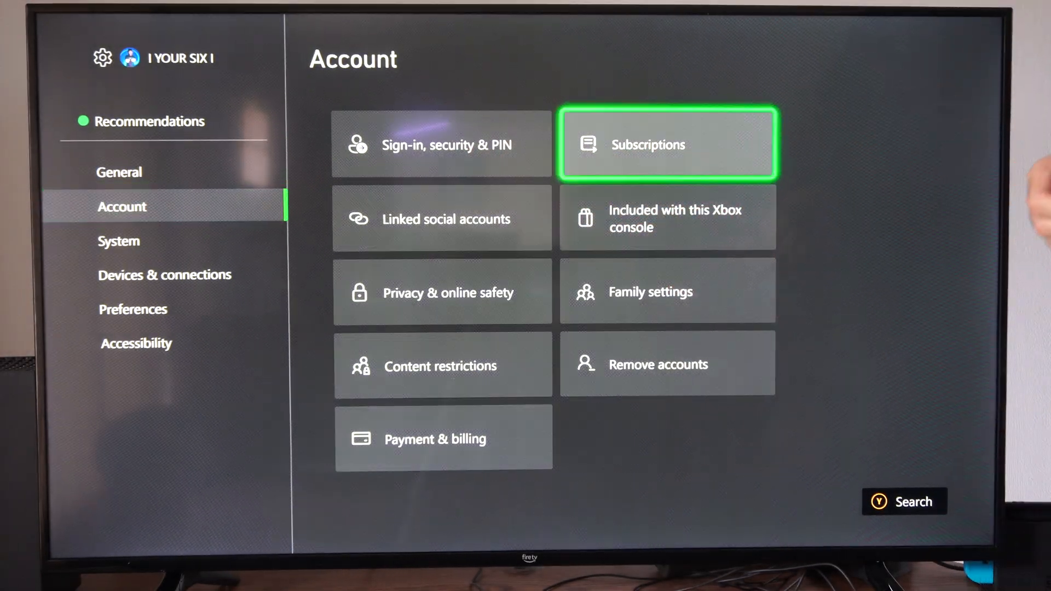
click(667, 144)
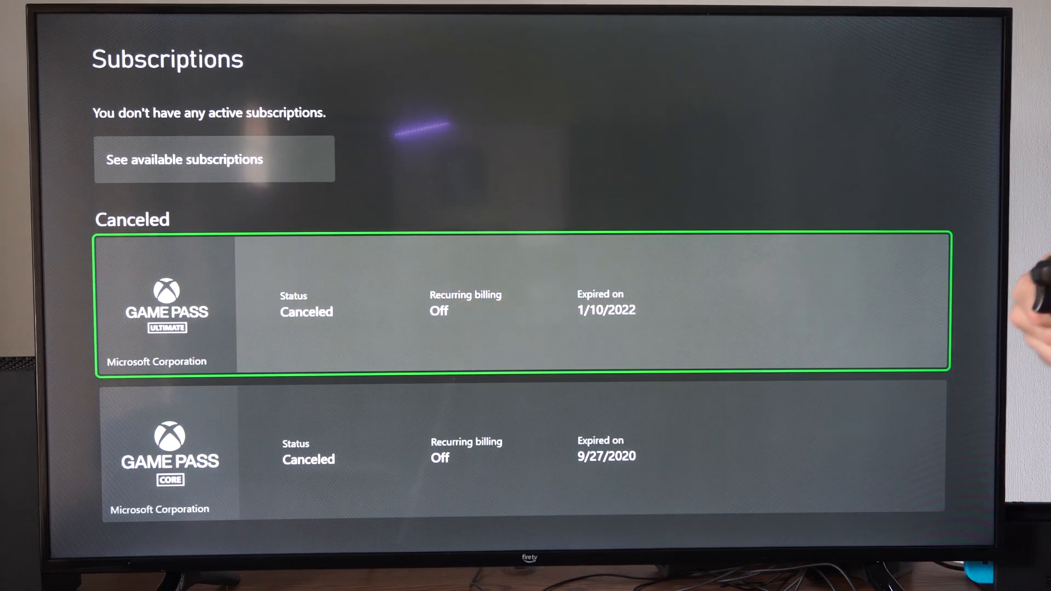
click(520, 302)
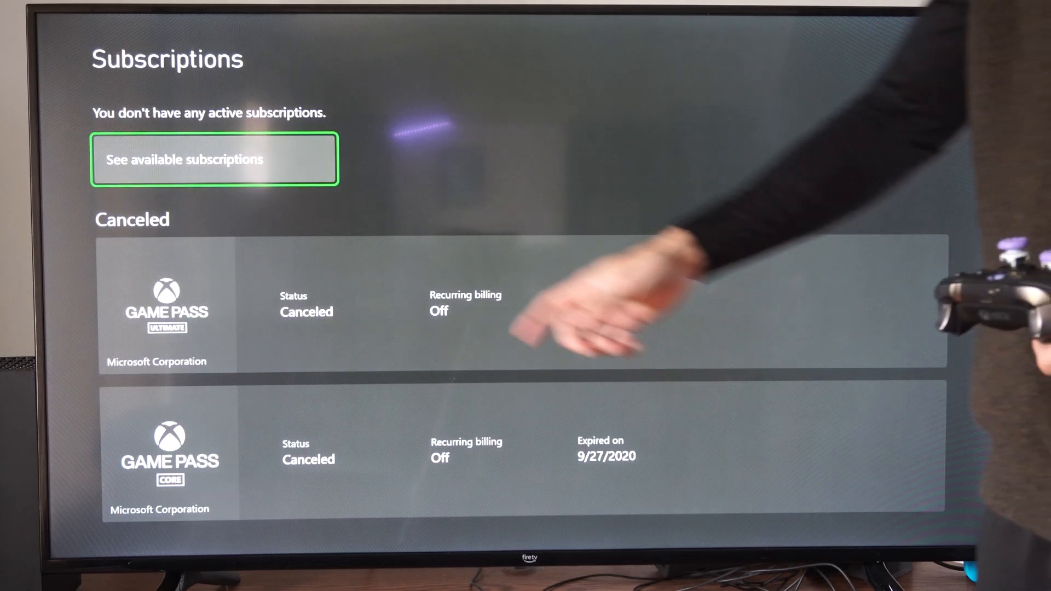
key(down)
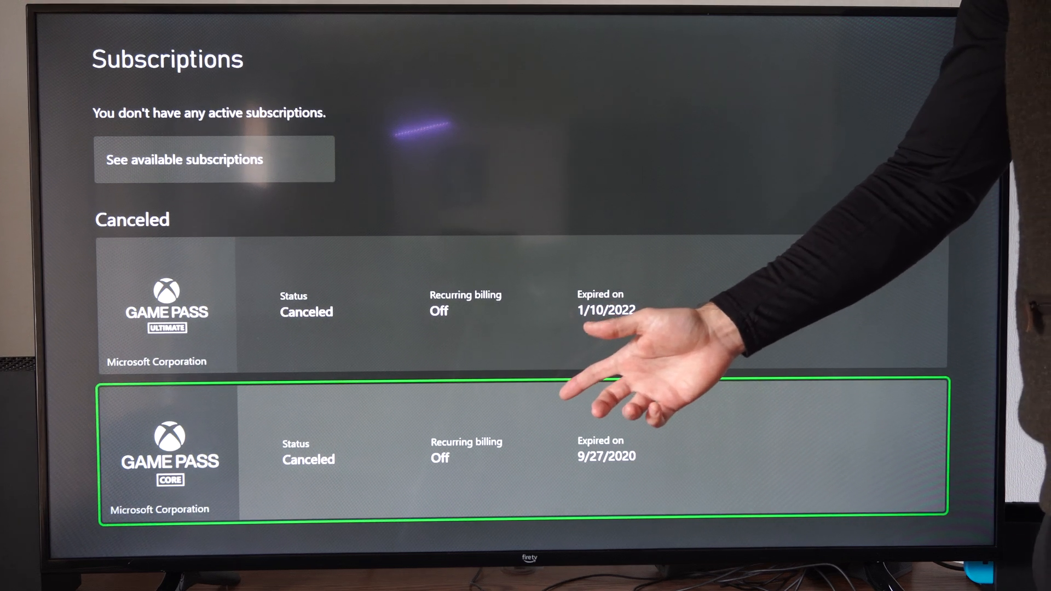
click(215, 159)
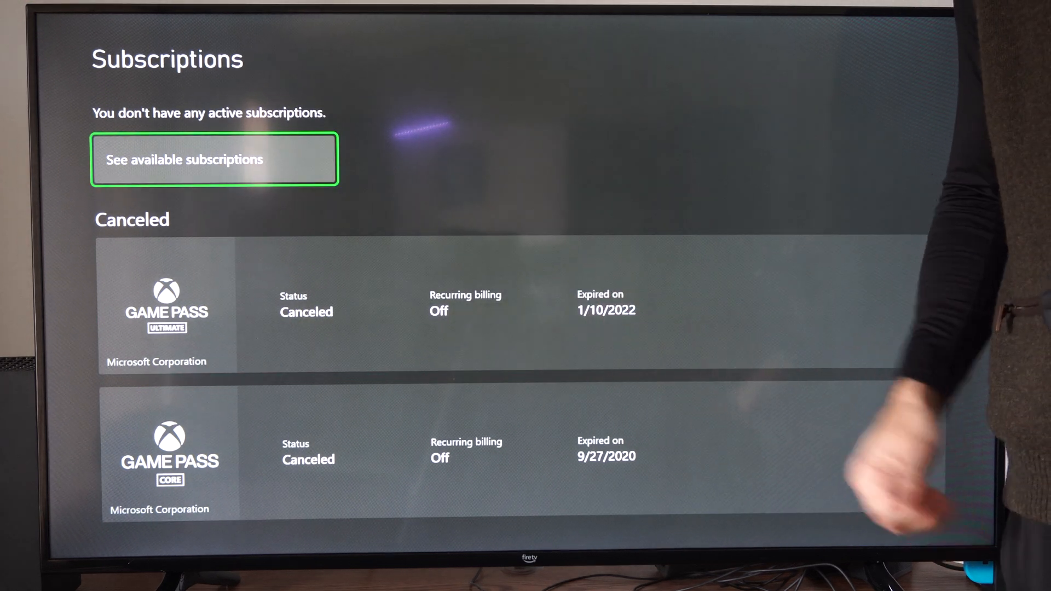